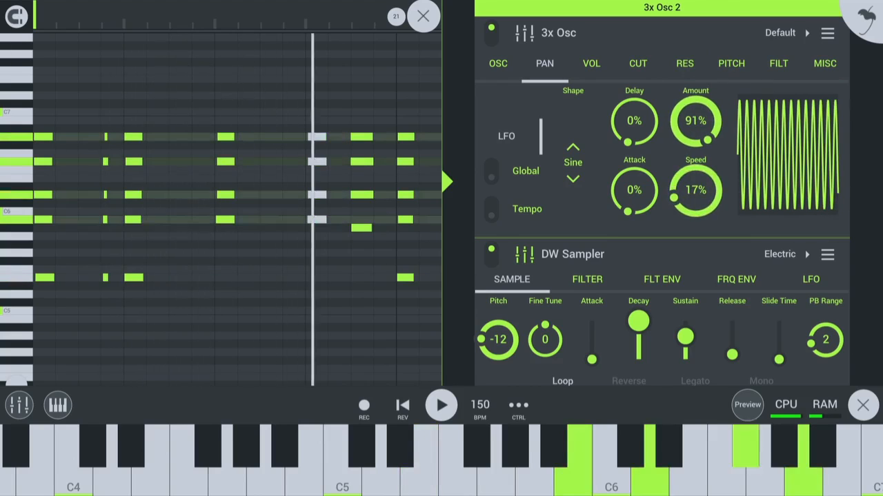
Convert the long note at bar 21 into a slide note with Toggle Slide.
left_click(423, 15)
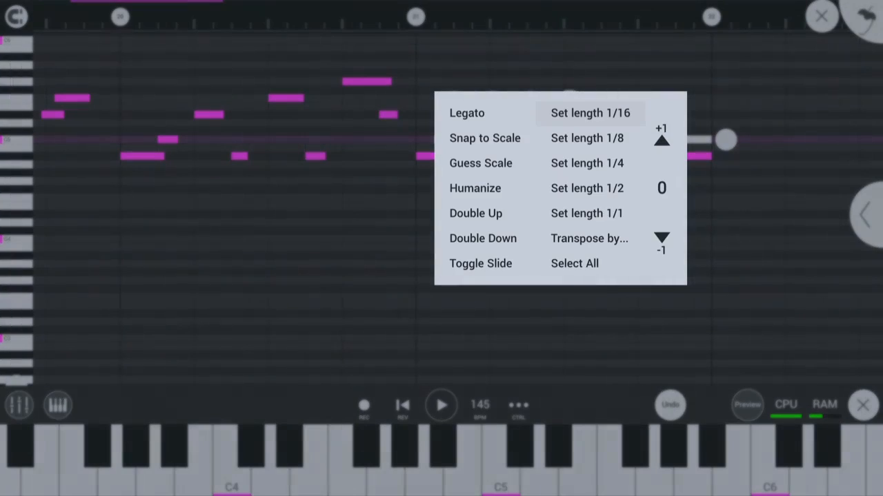
left_click(480, 263)
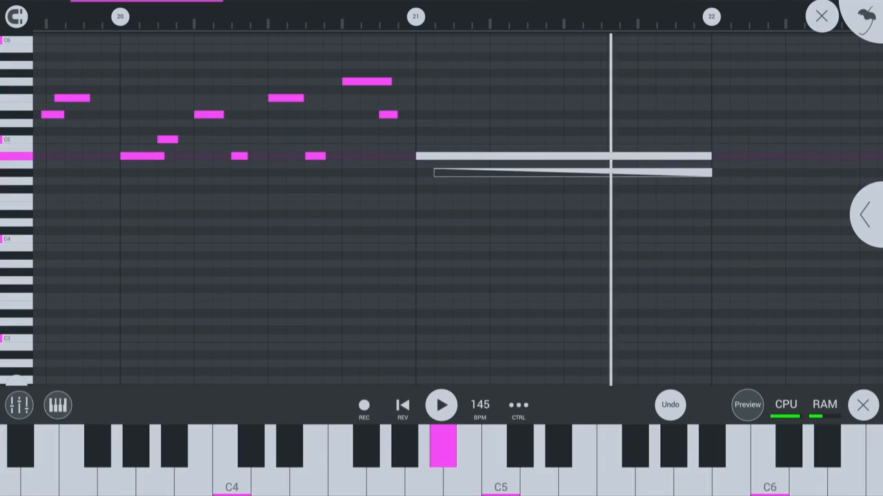
left_click(441, 404)
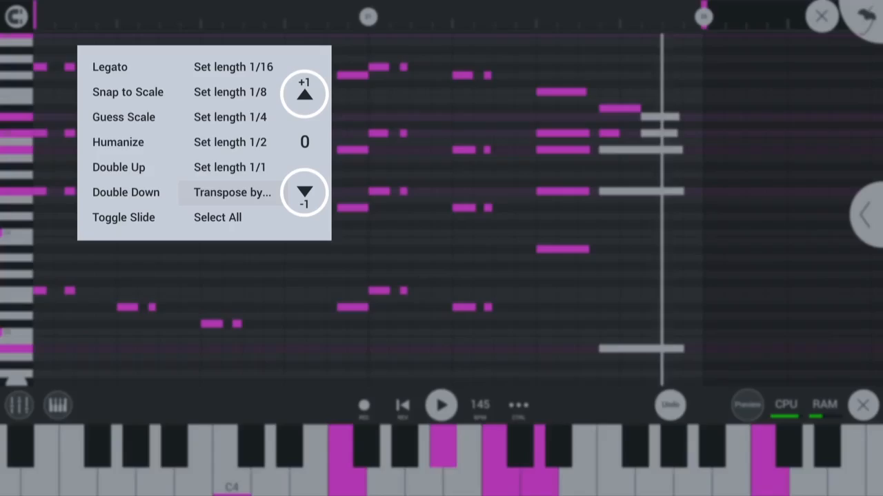
Raise the selected melody notes by a semitone with the Transpose +1 arrow.
left_click(304, 95)
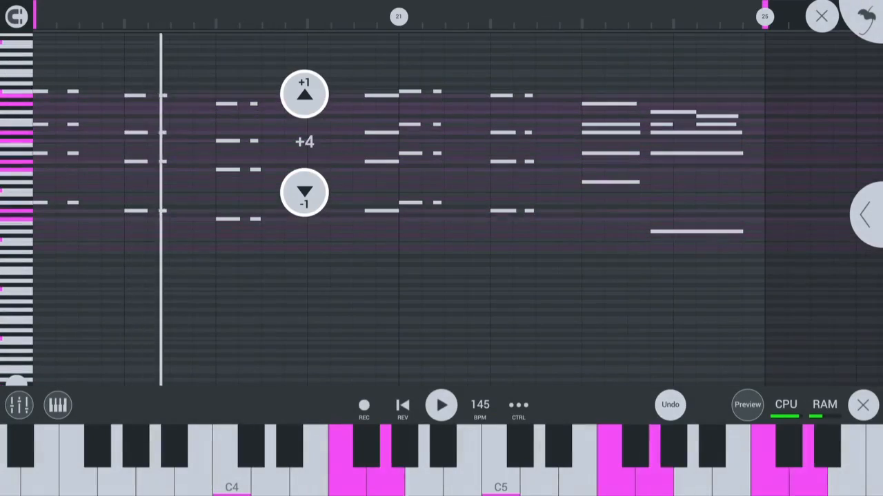